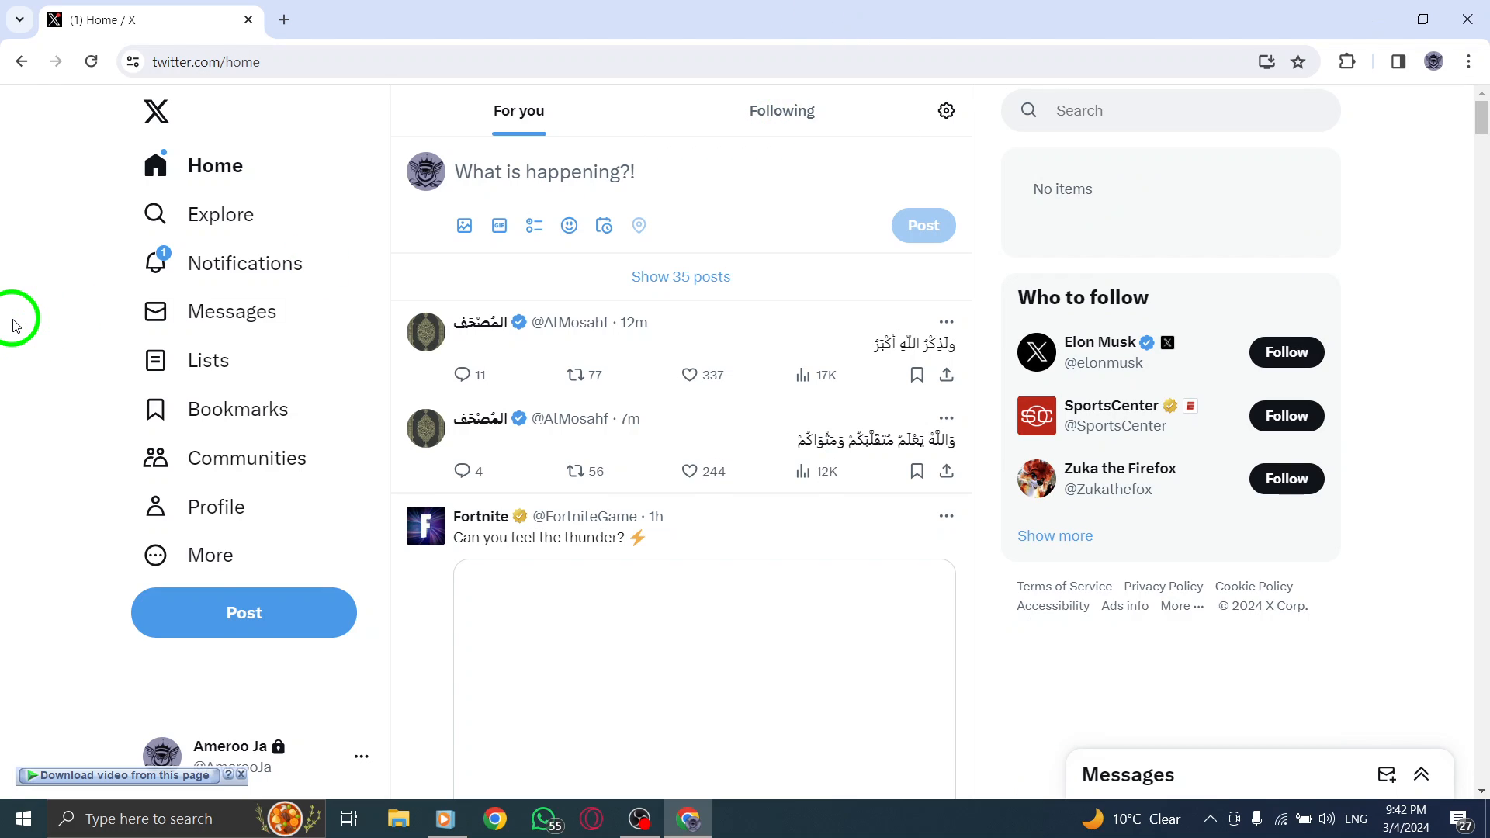
Step: Scroll the For you feed down to the Fortnite post "Can you feel the thunder?"
scroll("down", 3)
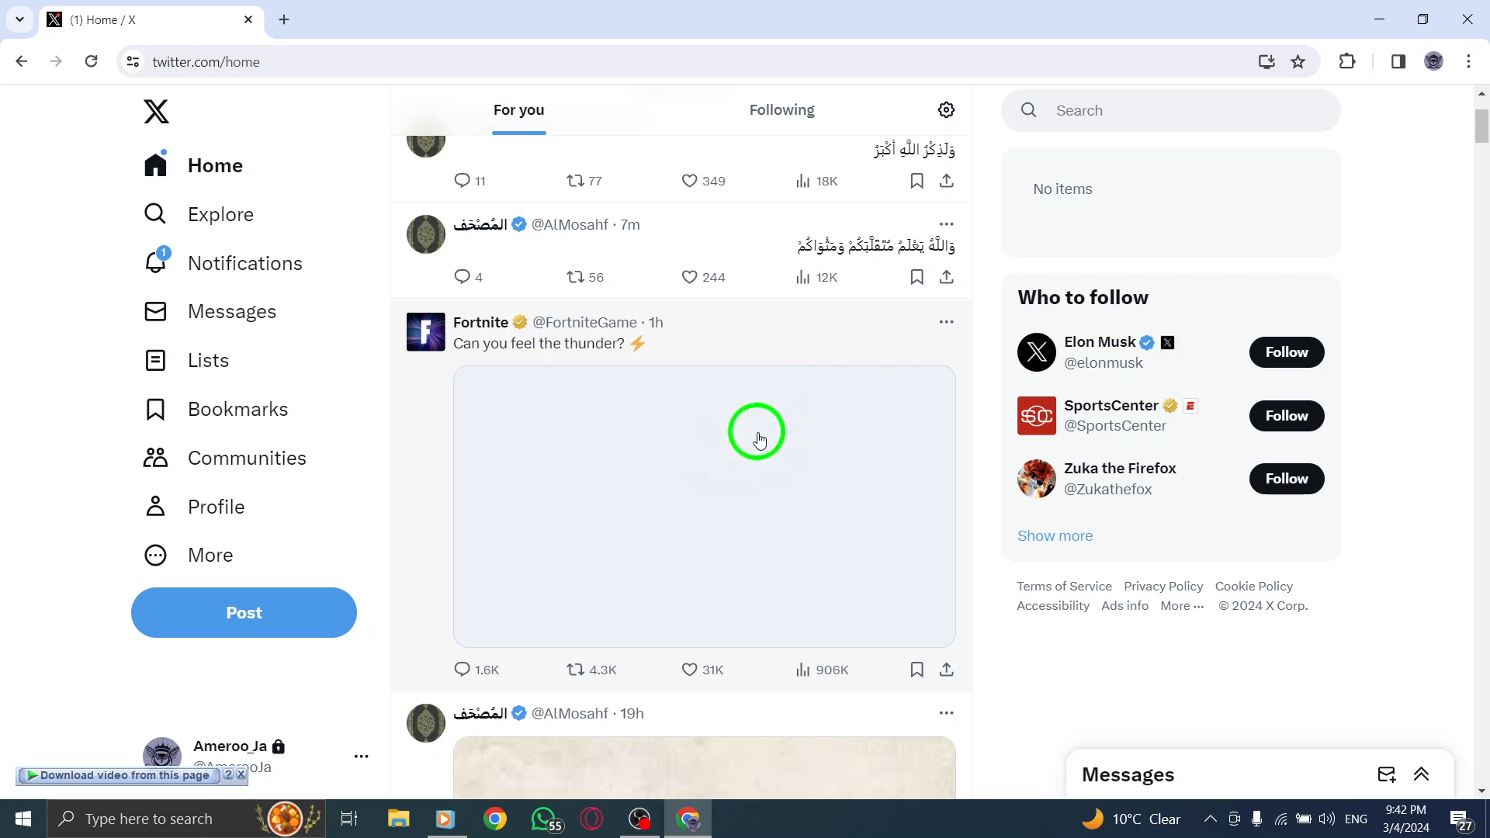
mouse_move(758, 342)
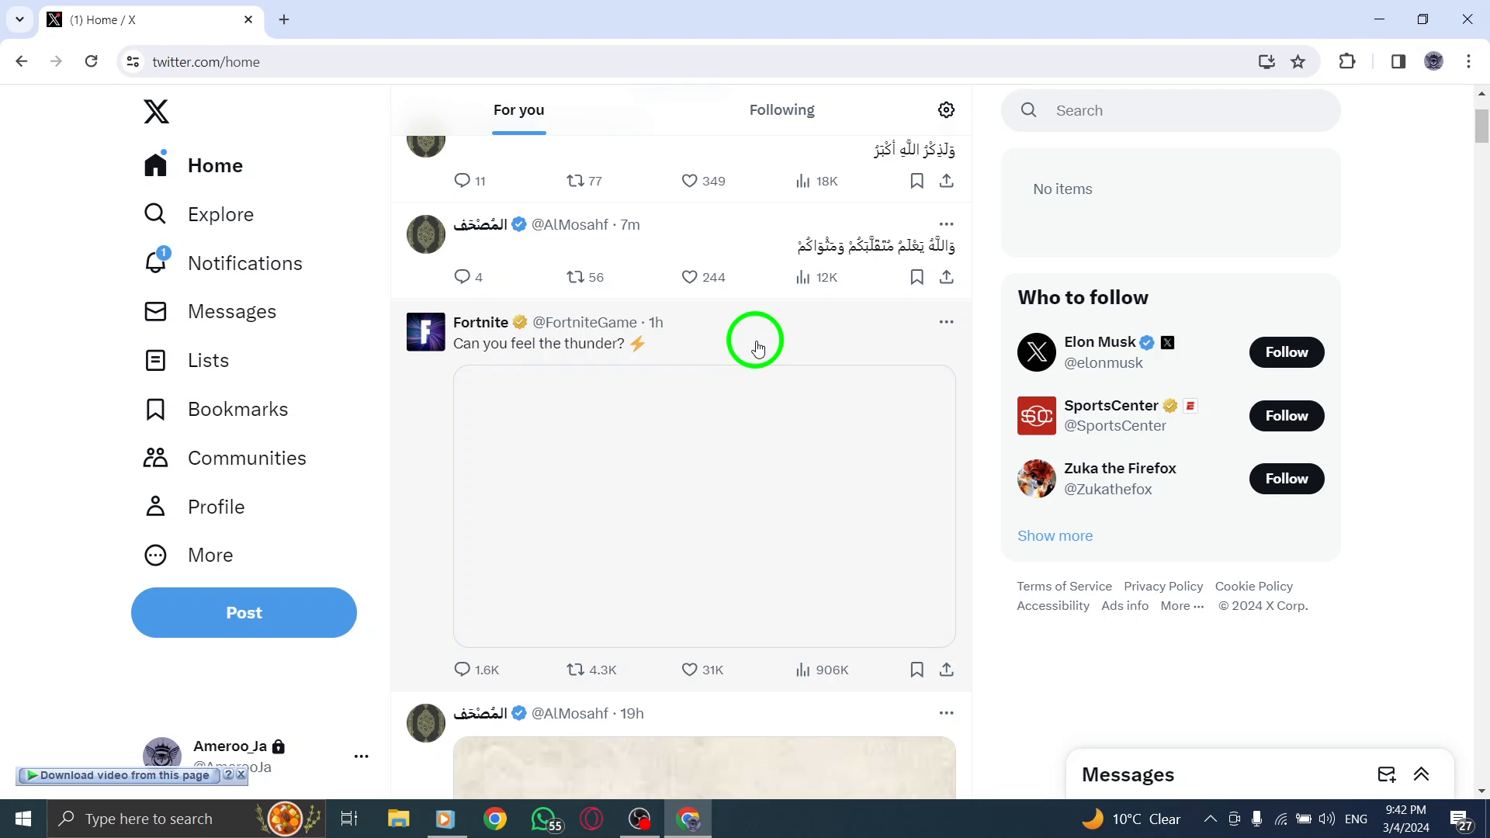
mouse_move(912, 321)
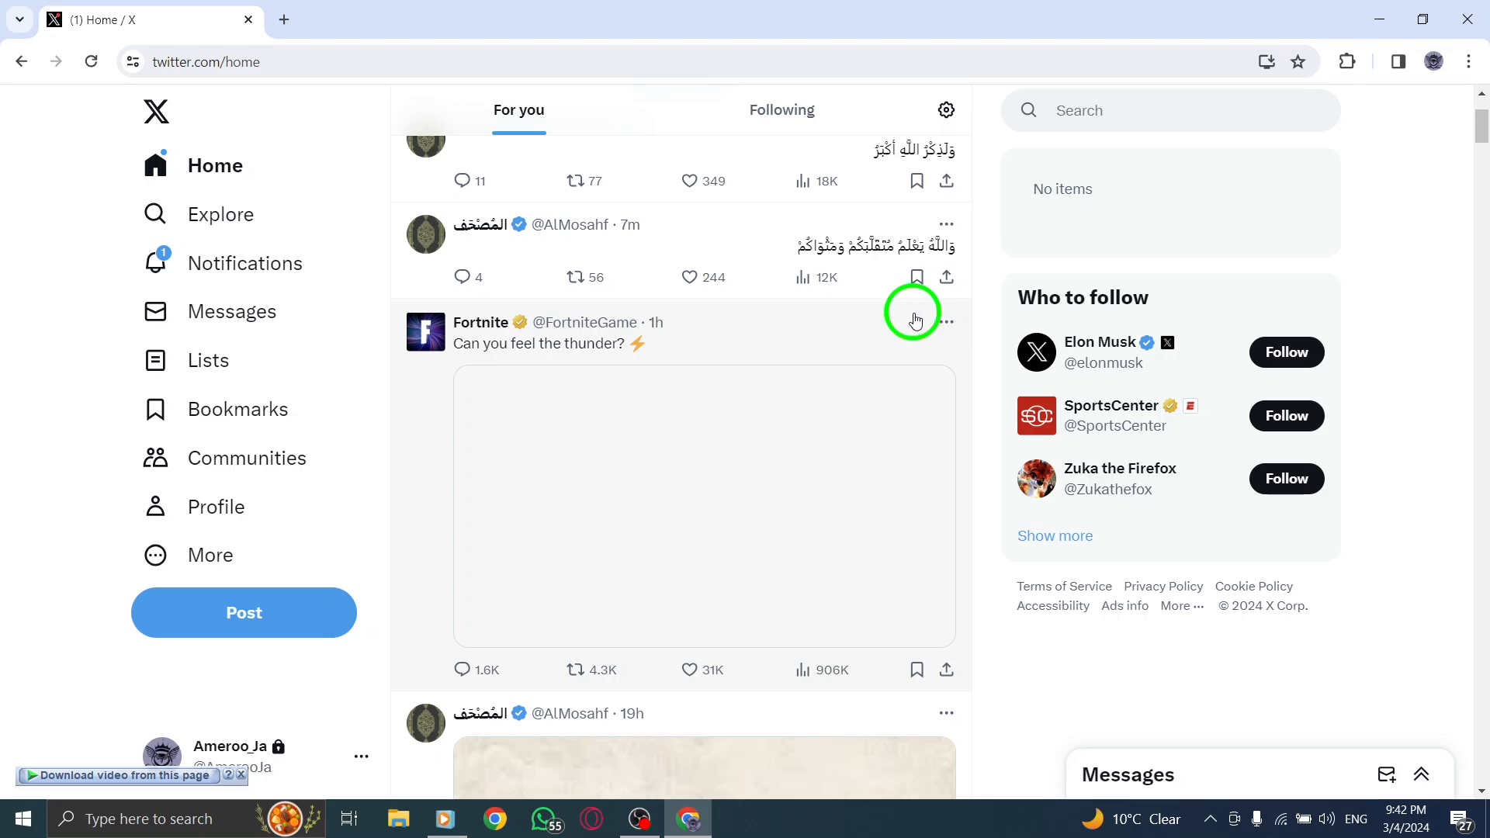
Step: Open the Fortnite post's share menu with Copy link, Share via and direct message options
left_click(944, 669)
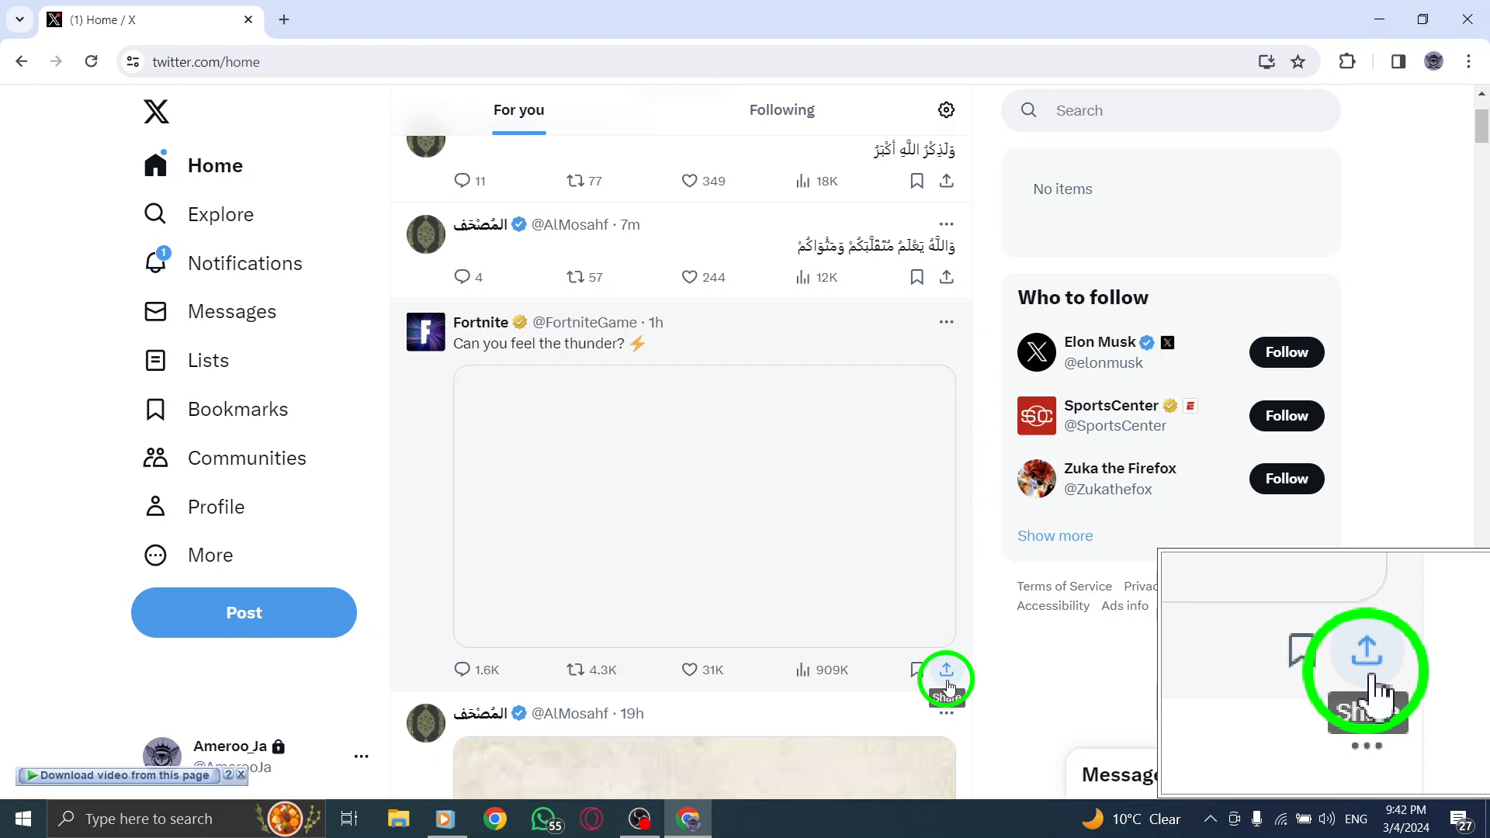
left_click(945, 670)
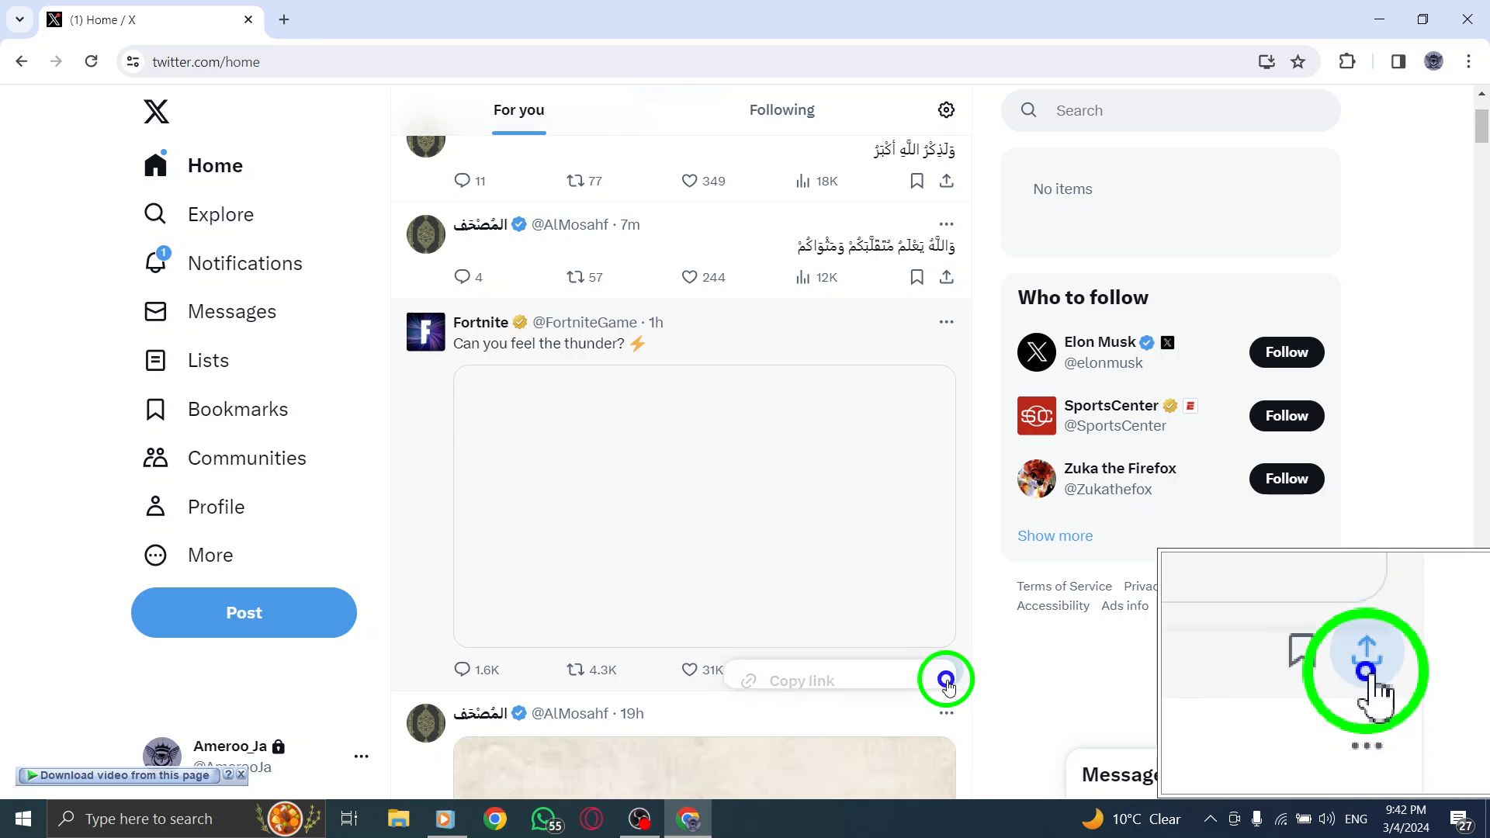
left_click(945, 678)
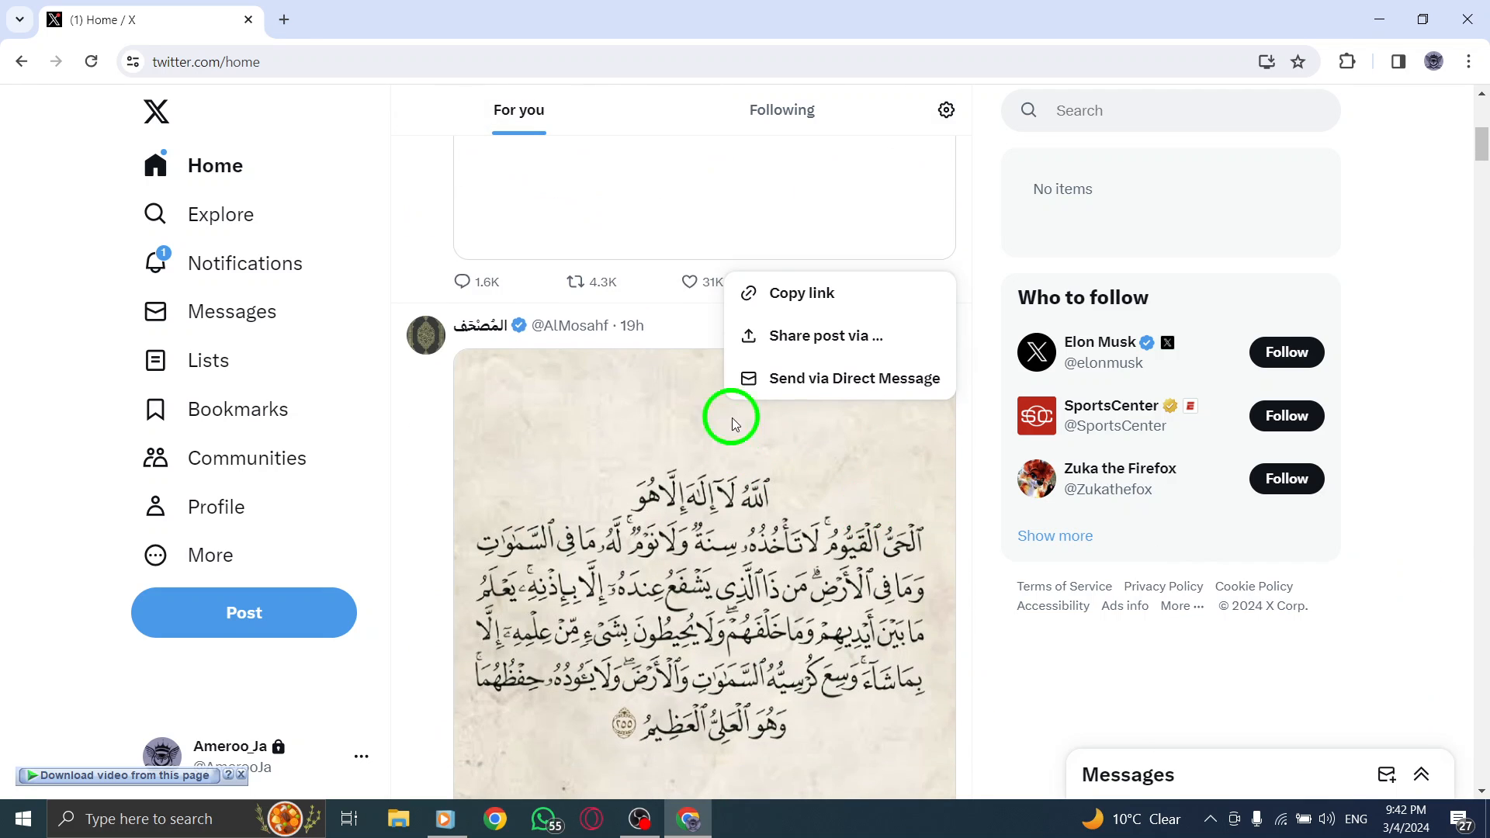